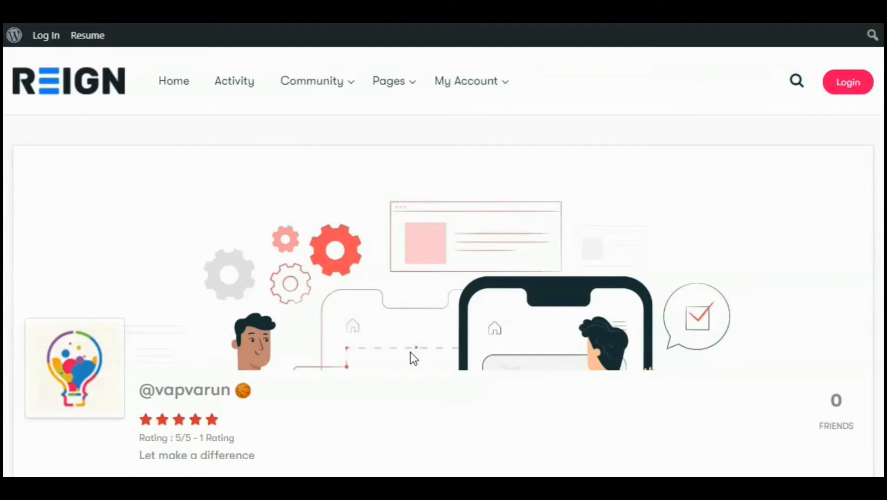
Step: Go to the BuddyPress Newsfeed settings page under WB Plugins
{"action": "scroll", "scroll_direction": "down", "scroll_amount": 3}
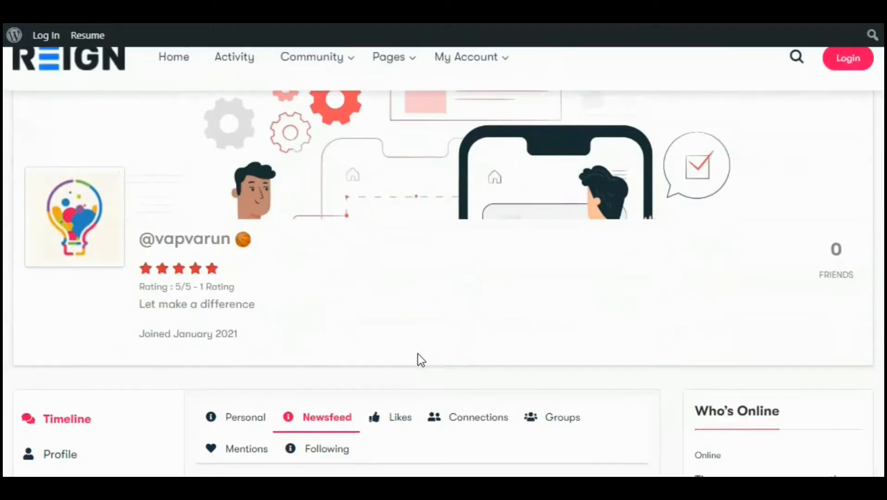
{"action": "scroll", "scroll_direction": "down", "scroll_amount": 3}
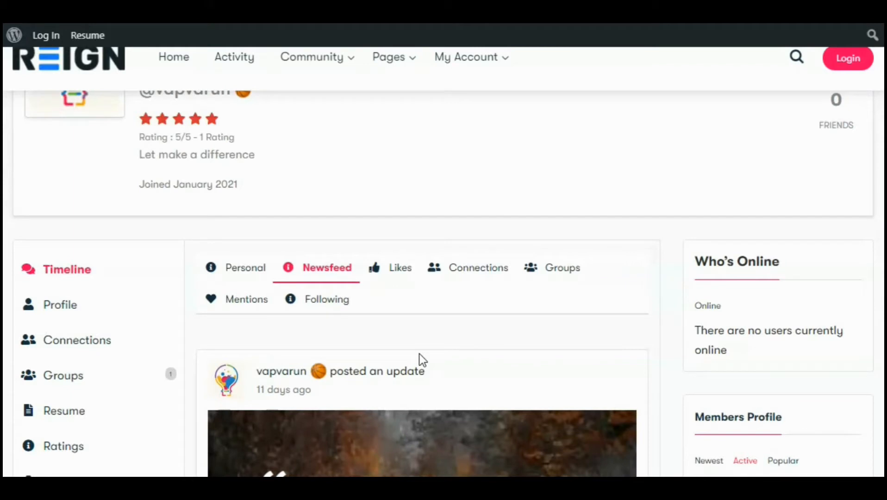
{"action": "scroll", "scroll_direction": "down", "scroll_amount": 3}
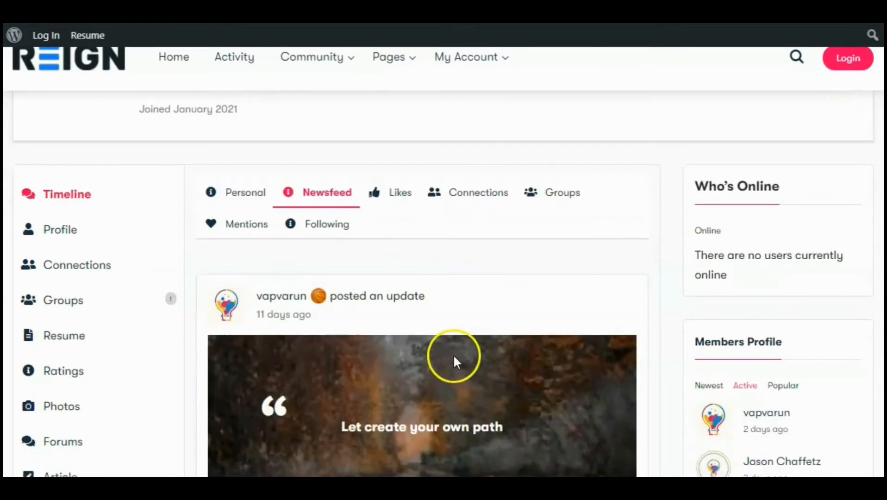
{"action": "mouse_move", "coordinate": [451, 359]}
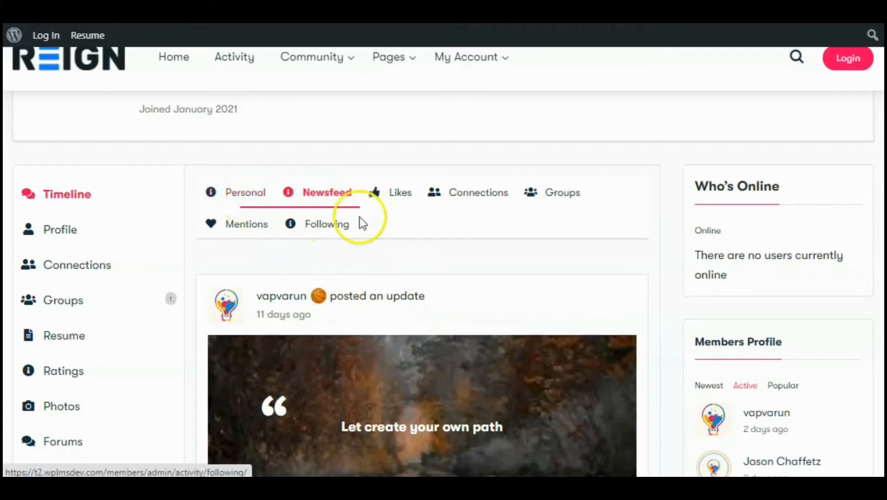
{"action": "scroll", "scroll_direction": "down", "scroll_amount": 3}
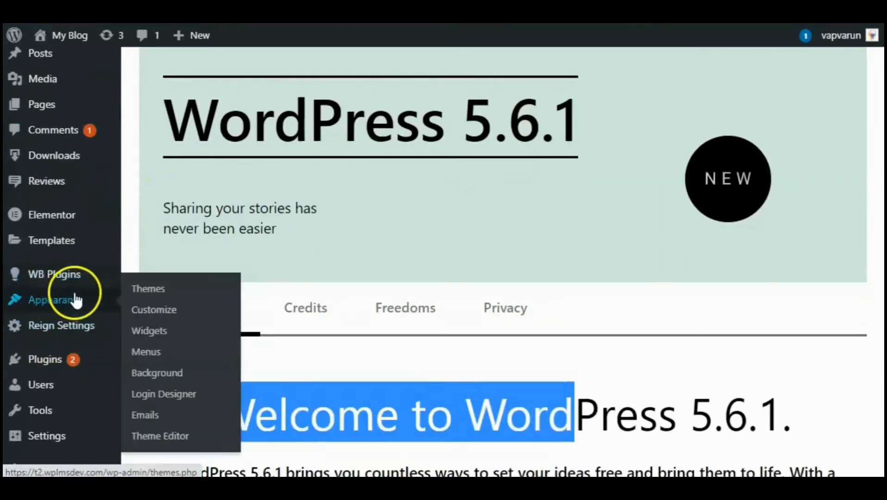
{"action": "mouse_move", "coordinate": [55, 274]}
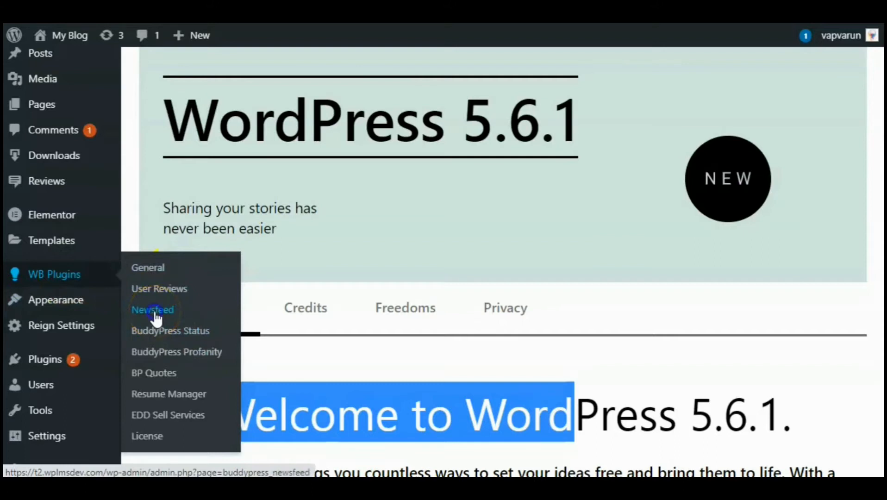
{"action": "left_click", "coordinate": [152, 310]}
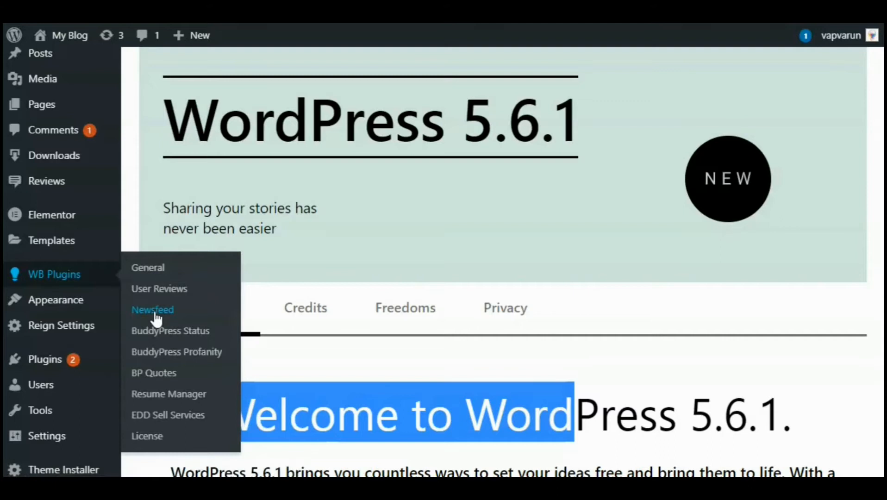
{"action": "left_click", "coordinate": [152, 309]}
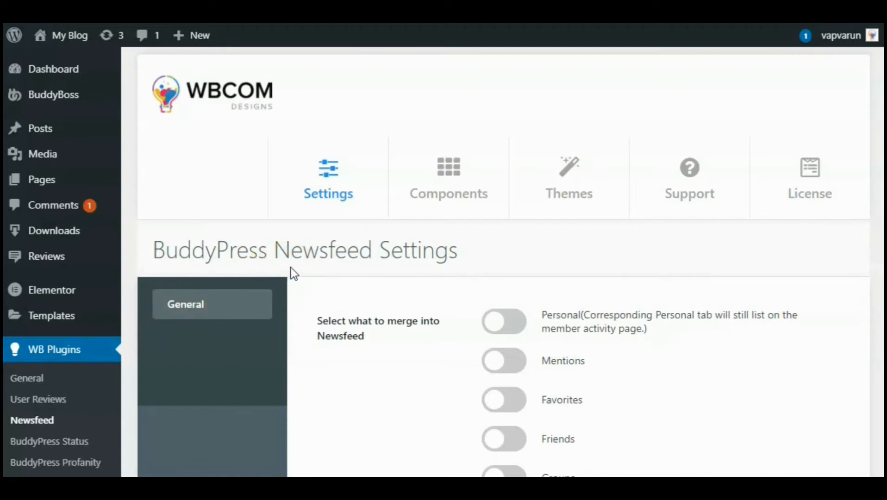
{"action": "scroll", "scroll_direction": "down", "scroll_amount": 3}
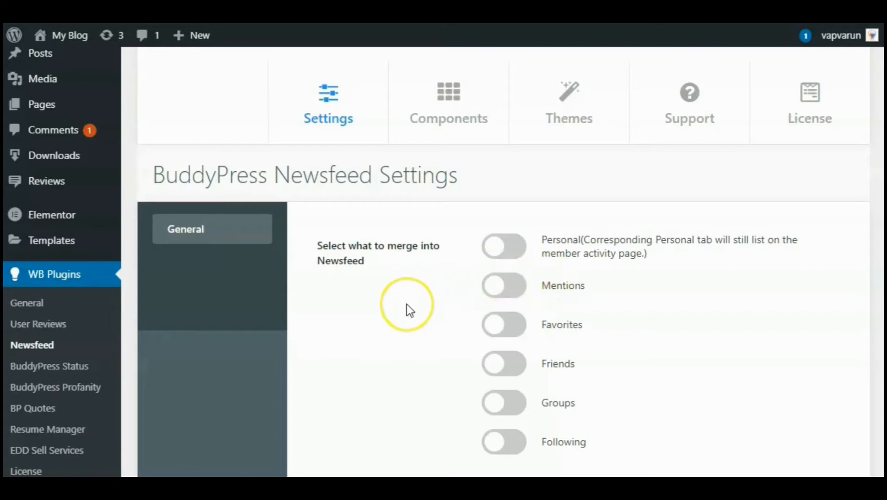
{"action": "mouse_move", "coordinate": [457, 307]}
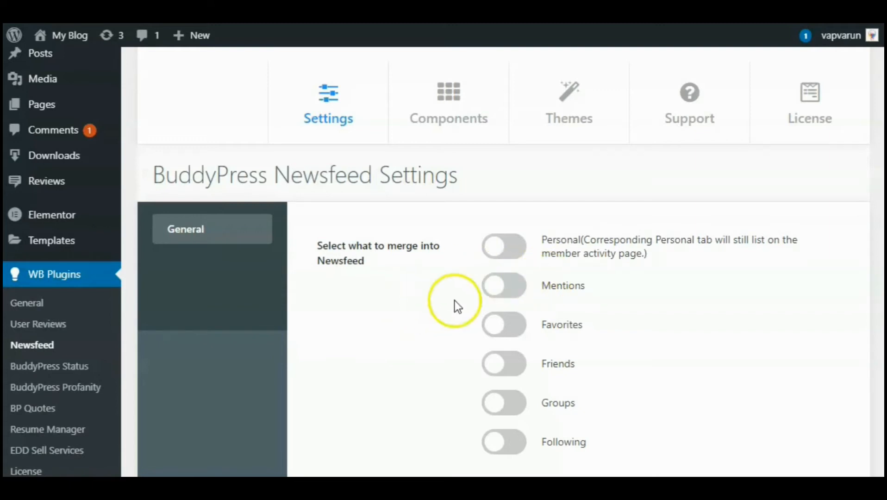
{"action": "mouse_move", "coordinate": [588, 343]}
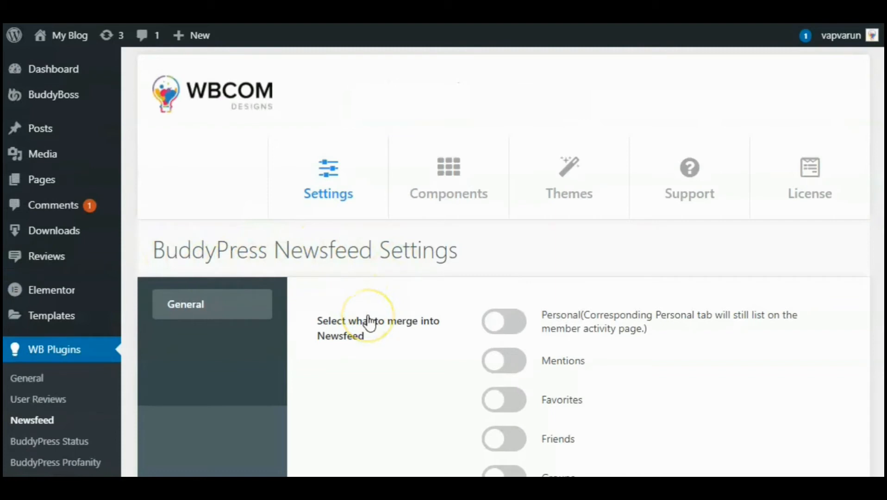
{"action": "scroll", "scroll_direction": "down", "scroll_amount": 3}
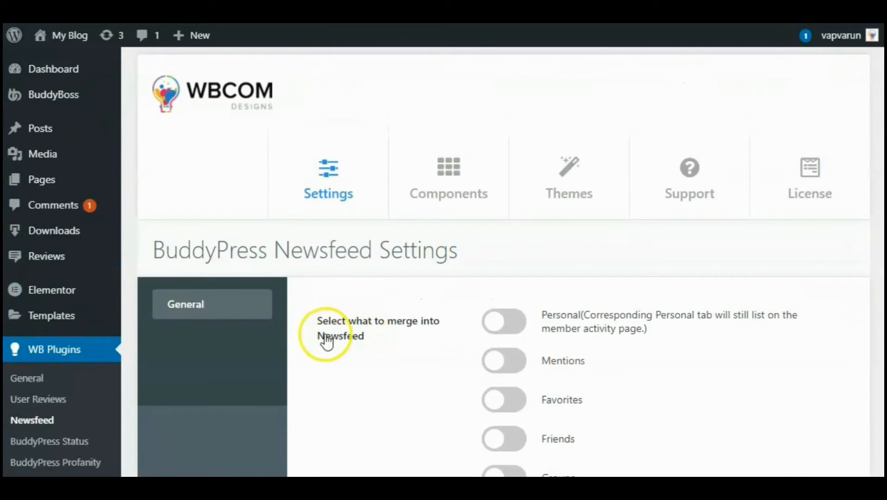
{"action": "mouse_move", "coordinate": [378, 341]}
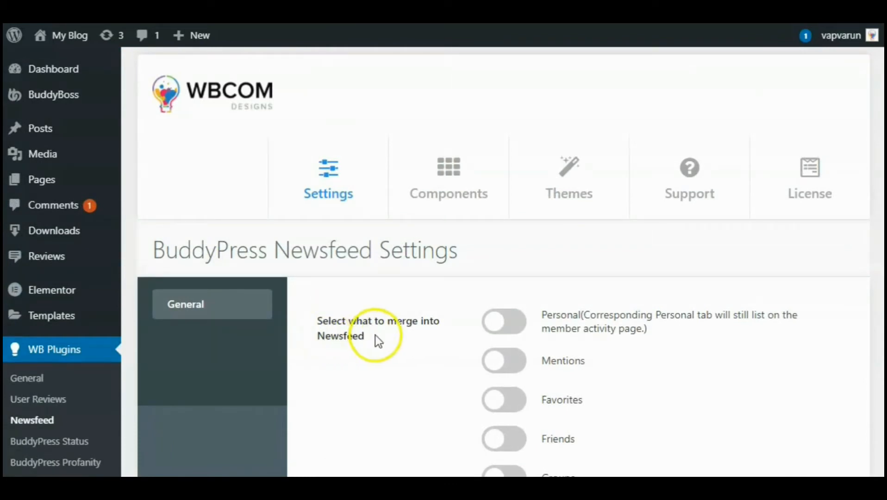
{"action": "mouse_move", "coordinate": [371, 353]}
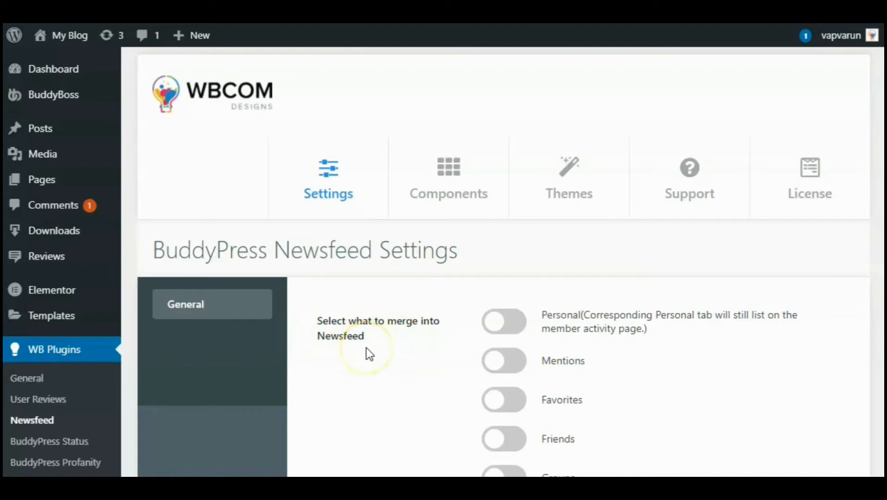
{"action": "scroll", "scroll_direction": "down", "scroll_amount": 3}
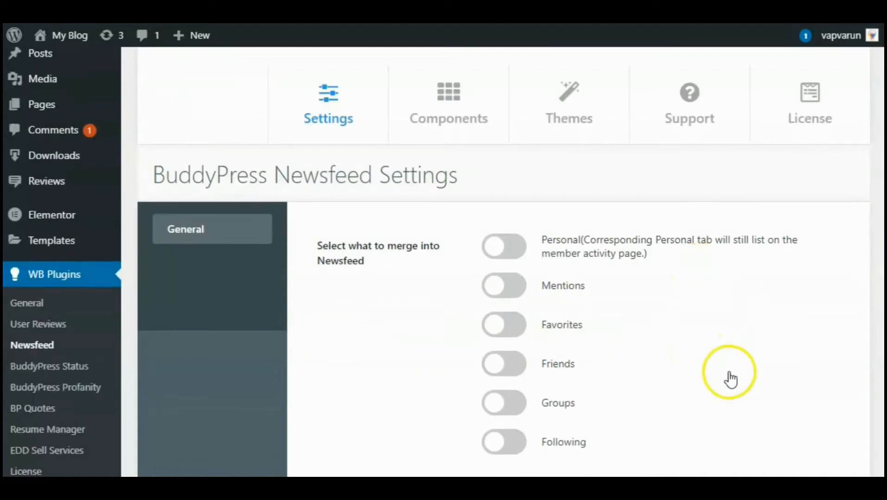
{"action": "mouse_move", "coordinate": [732, 393]}
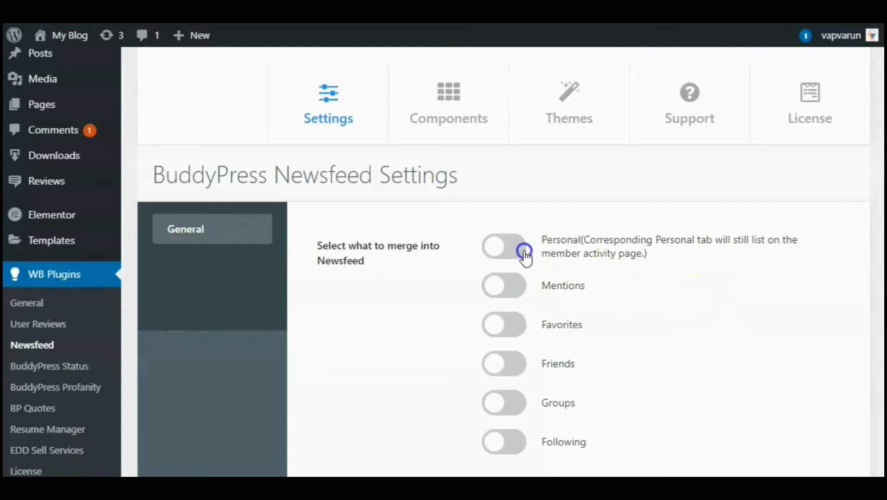
{"action": "left_click", "coordinate": [504, 285]}
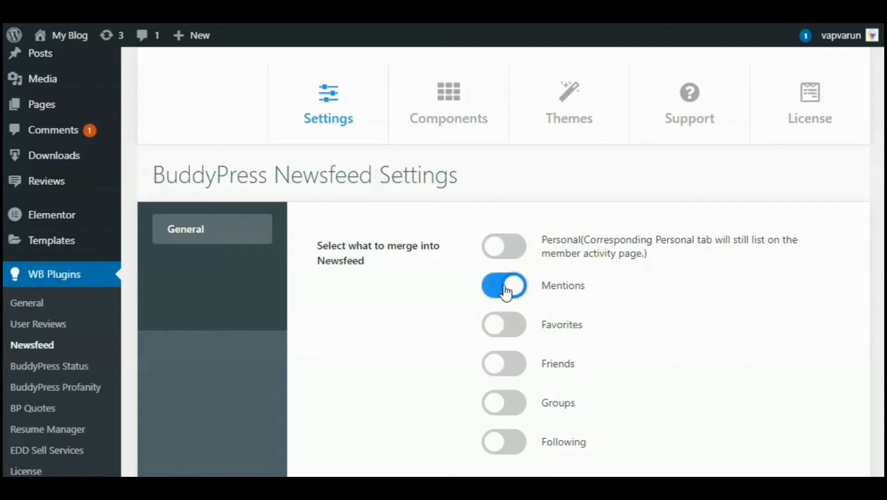
{"action": "left_click", "coordinate": [503, 285]}
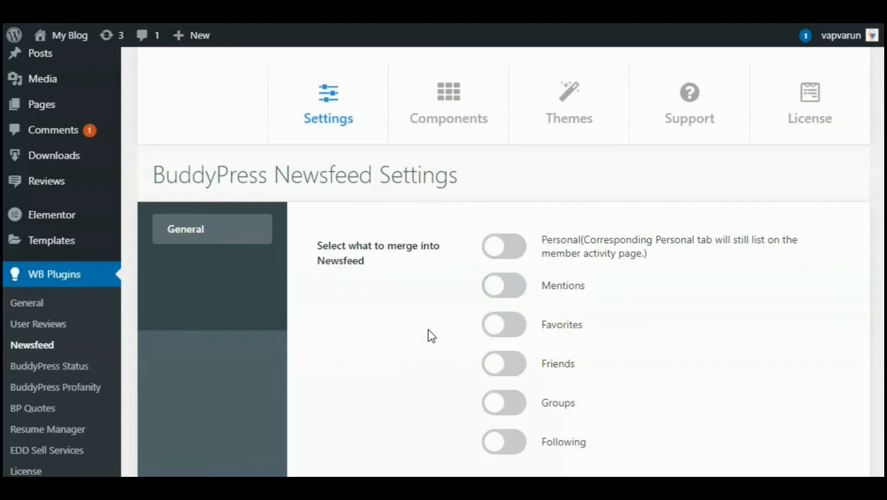
{"action": "scroll", "scroll_direction": "down", "scroll_amount": 3}
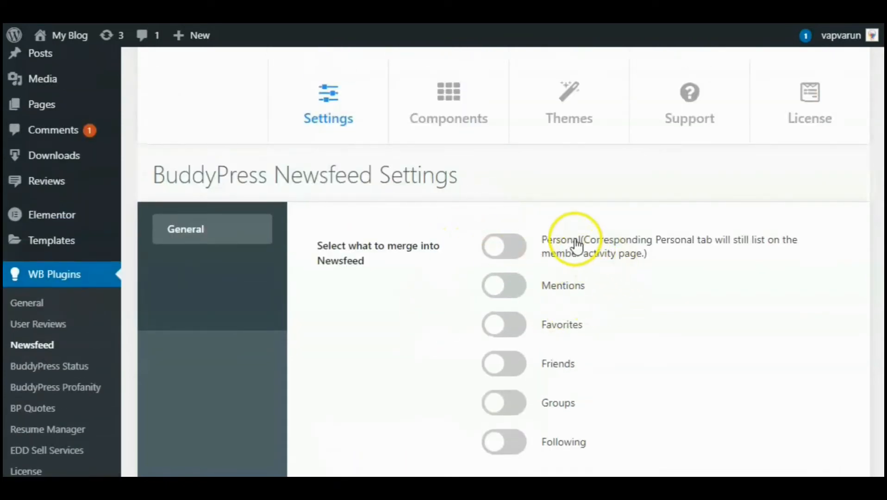
{"action": "scroll", "scroll_direction": "down", "scroll_amount": 3}
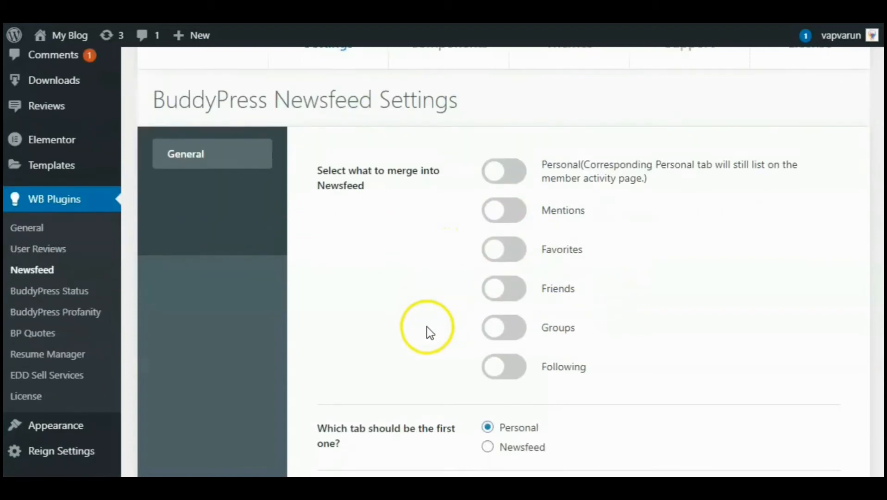
Step: Choose Personal as the first tab and keep the activity post form enabled, merges off
{"action": "scroll", "scroll_direction": "down", "scroll_amount": 3}
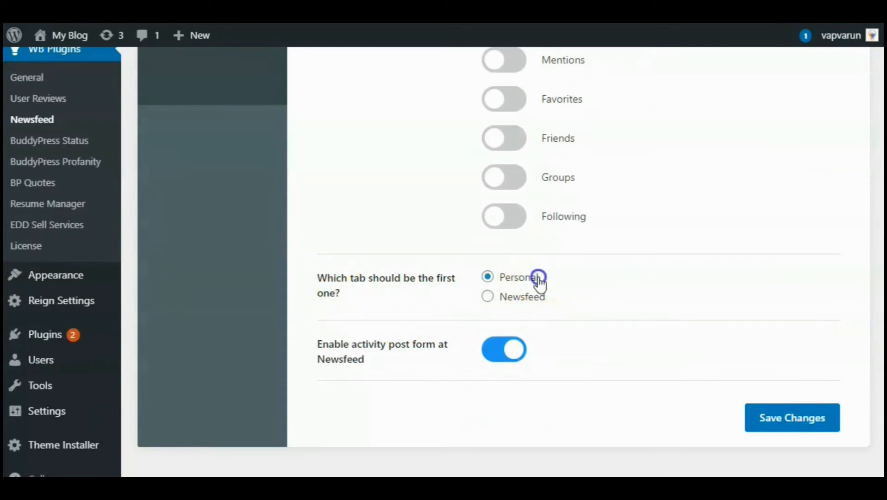
{"action": "left_click", "coordinate": [488, 296]}
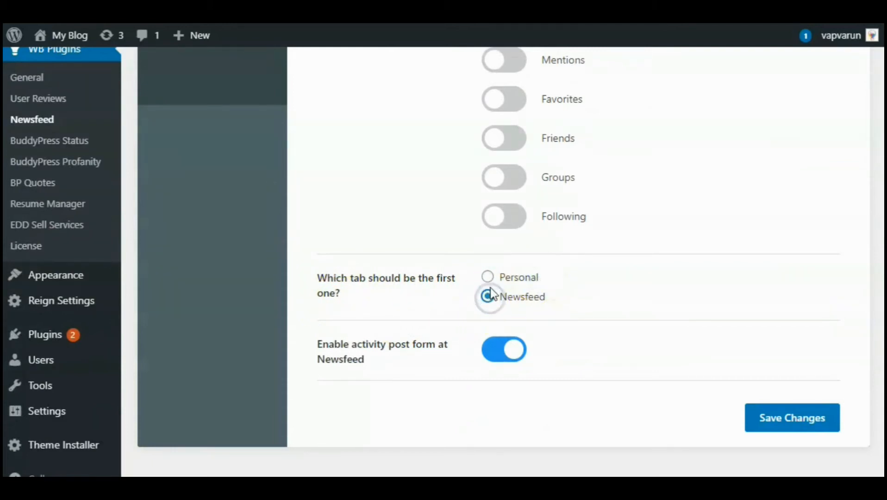
{"action": "left_click", "coordinate": [487, 277]}
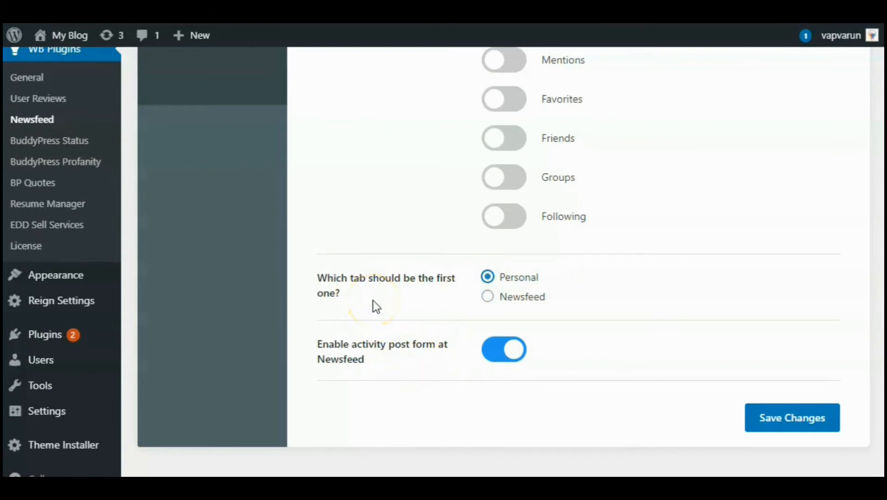
{"action": "mouse_move", "coordinate": [340, 378]}
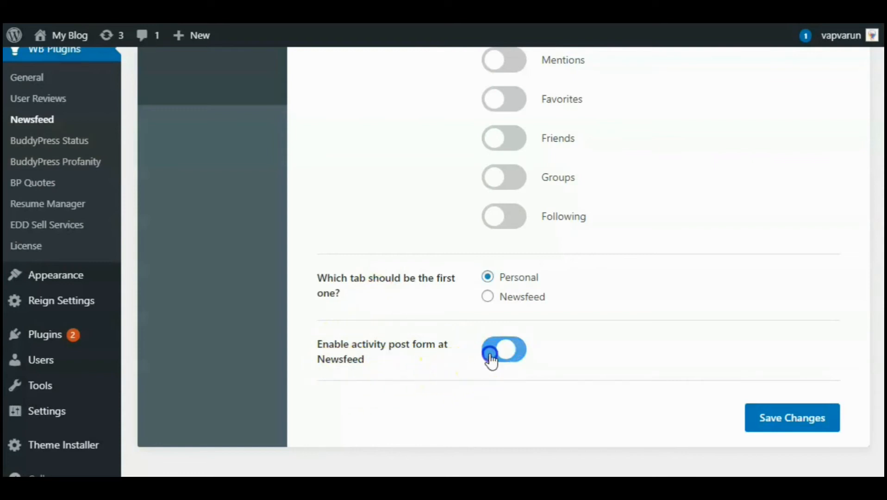
{"action": "left_click", "coordinate": [504, 350]}
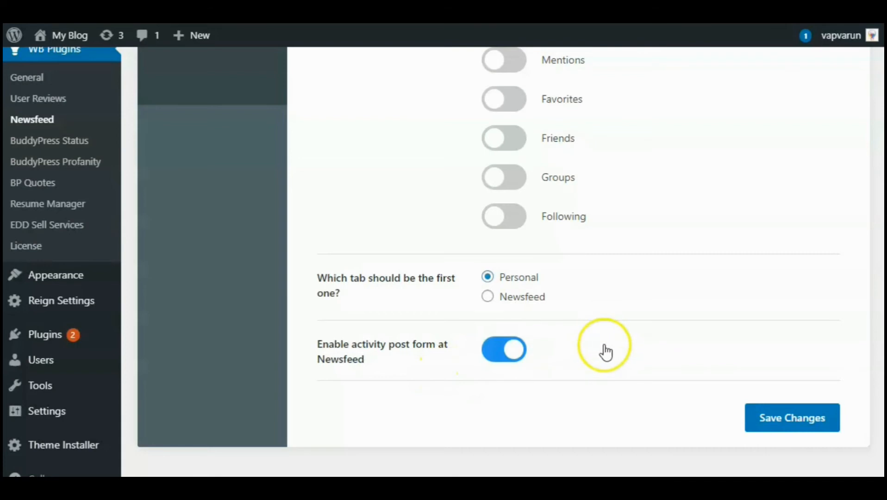
{"action": "mouse_move", "coordinate": [595, 344]}
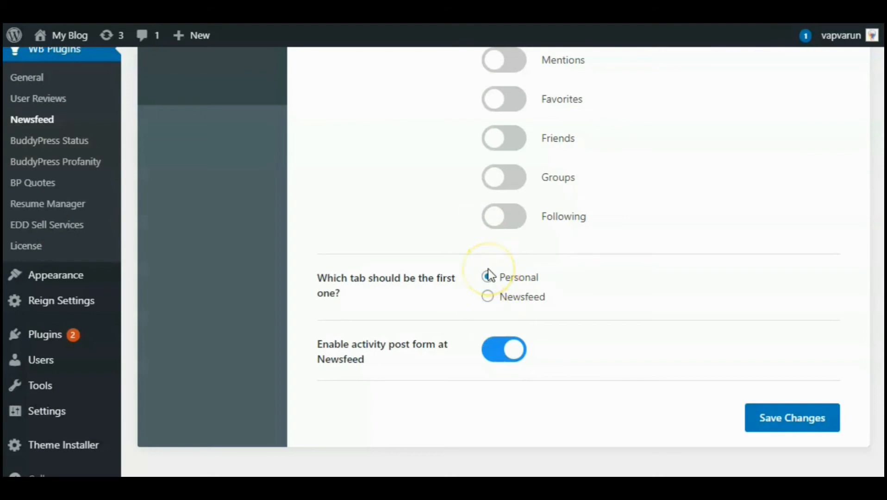
{"action": "left_click", "coordinate": [488, 277]}
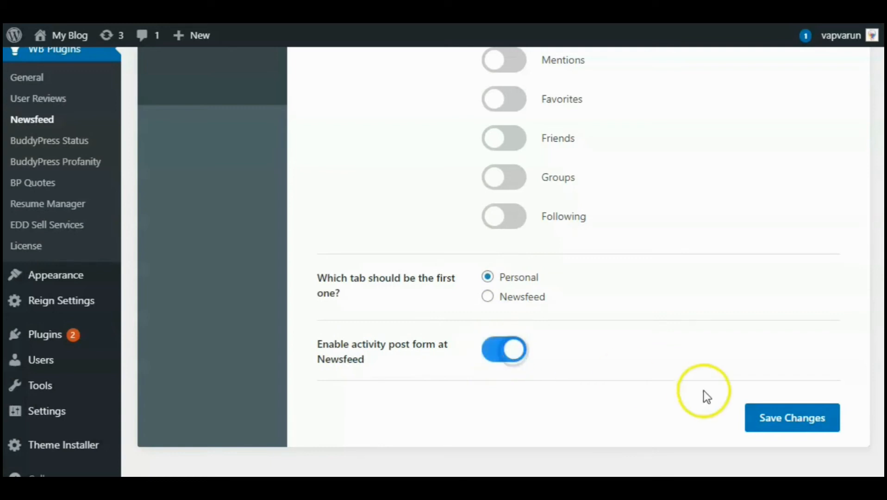
Step: Save the Newsfeed settings with Save Changes
{"action": "left_click", "coordinate": [792, 417]}
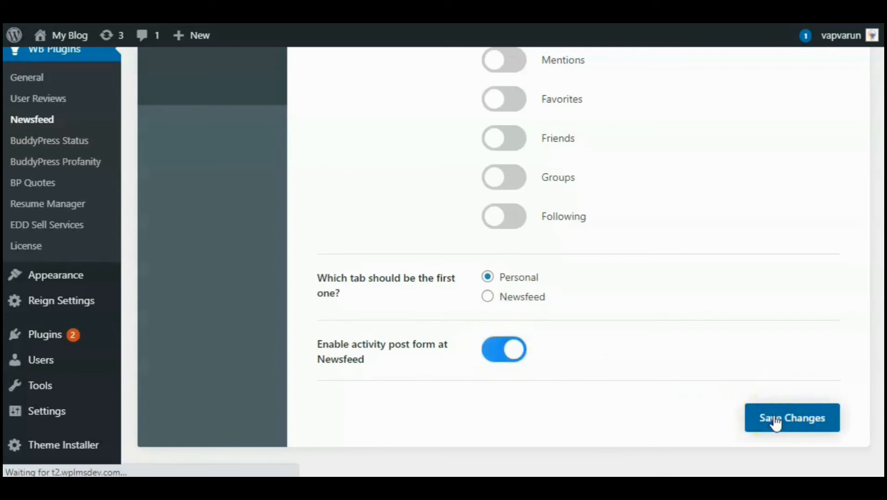
{"action": "left_click", "coordinate": [791, 417]}
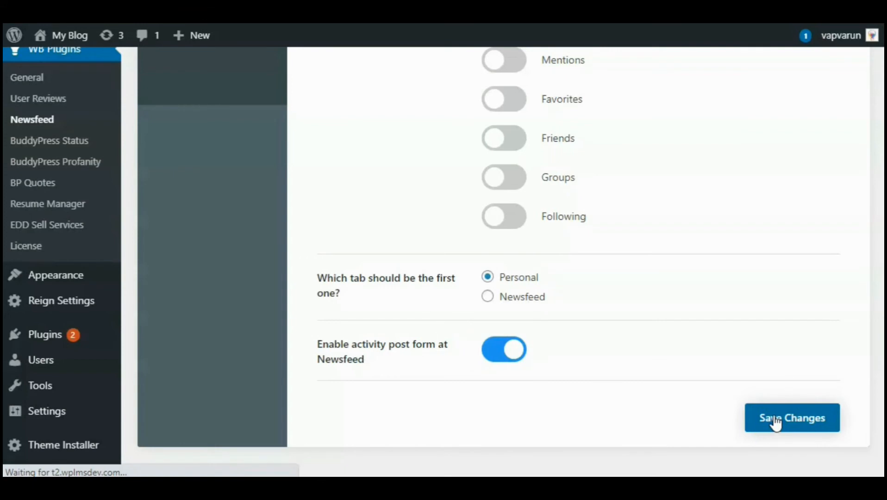
{"action": "left_click", "coordinate": [792, 418]}
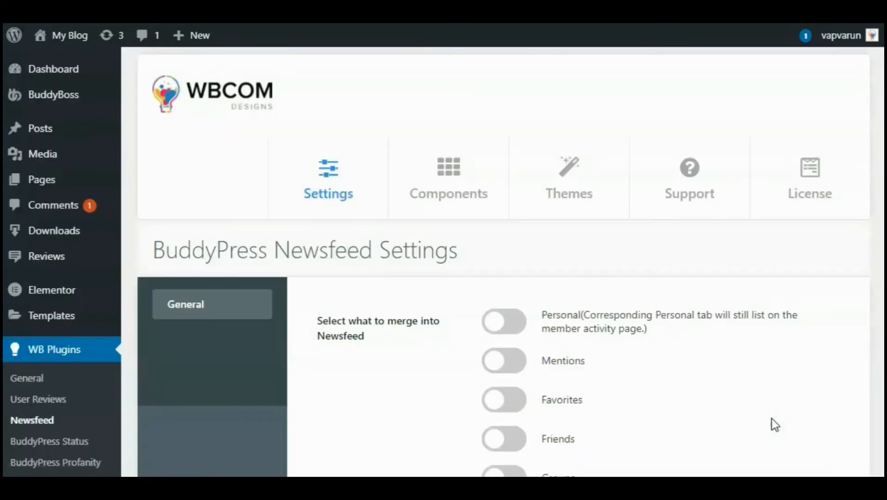
{"action": "mouse_move", "coordinate": [705, 420]}
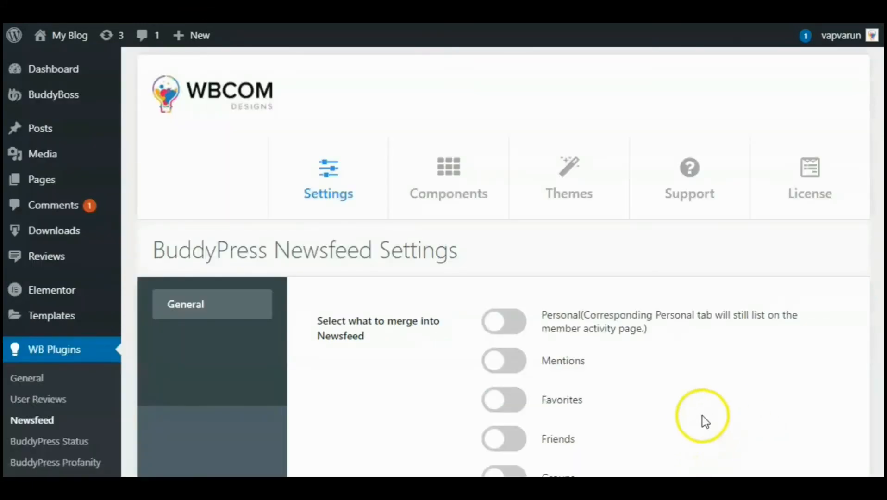
{"action": "mouse_move", "coordinate": [601, 383]}
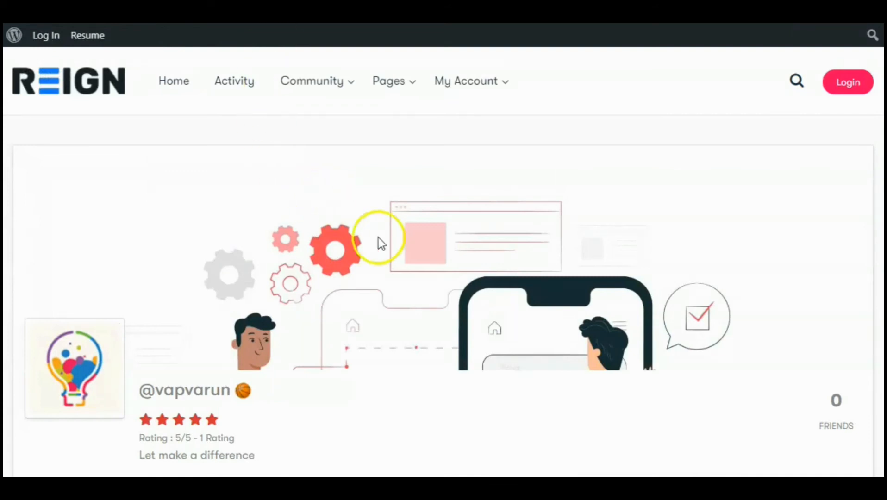
Step: View the Newsfeed tab on the member profile timeline
{"action": "scroll", "scroll_direction": "down", "scroll_amount": 3}
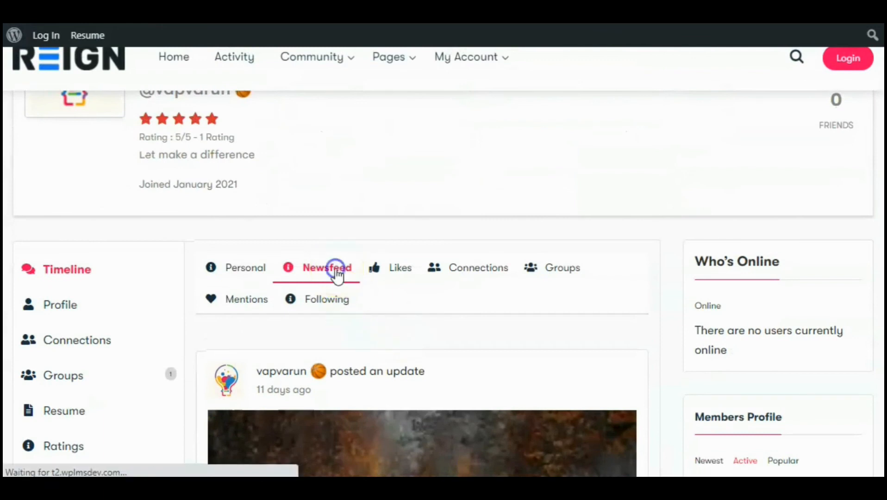
{"action": "left_click", "coordinate": [327, 268]}
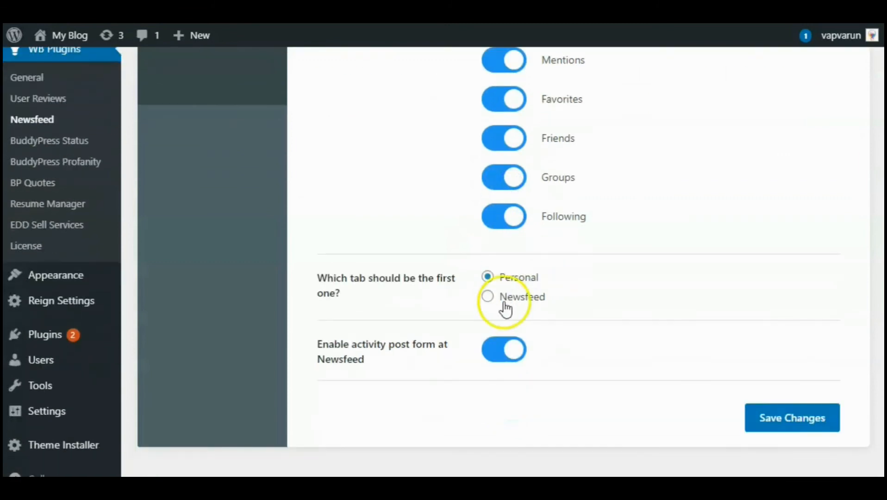
Step: Save the settings with all activity types merged and Newsfeed as first tab
{"action": "left_click", "coordinate": [792, 418]}
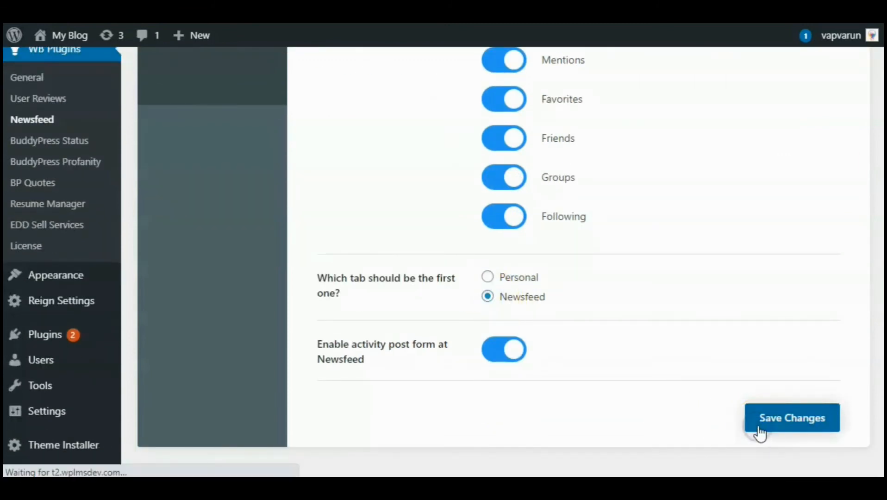
{"action": "mouse_move", "coordinate": [570, 389]}
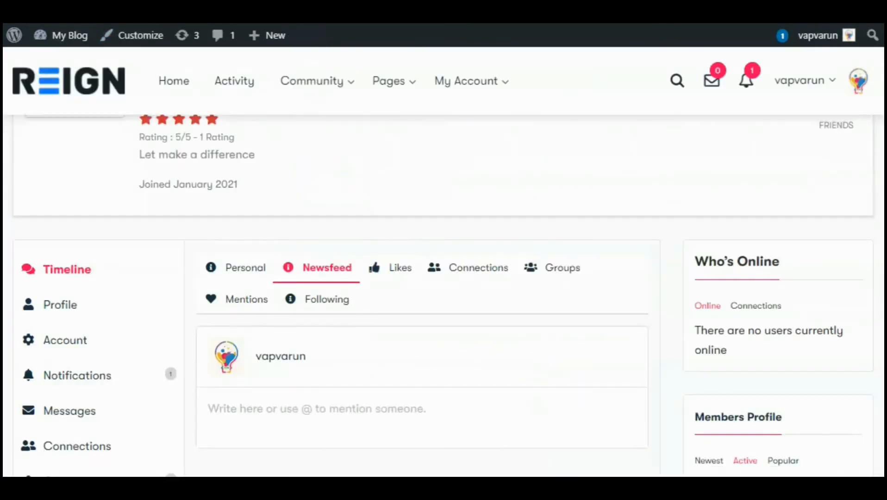
Step: Reload the member profile and check the Personal tab on the timeline
{"action": "left_click", "coordinate": [478, 267]}
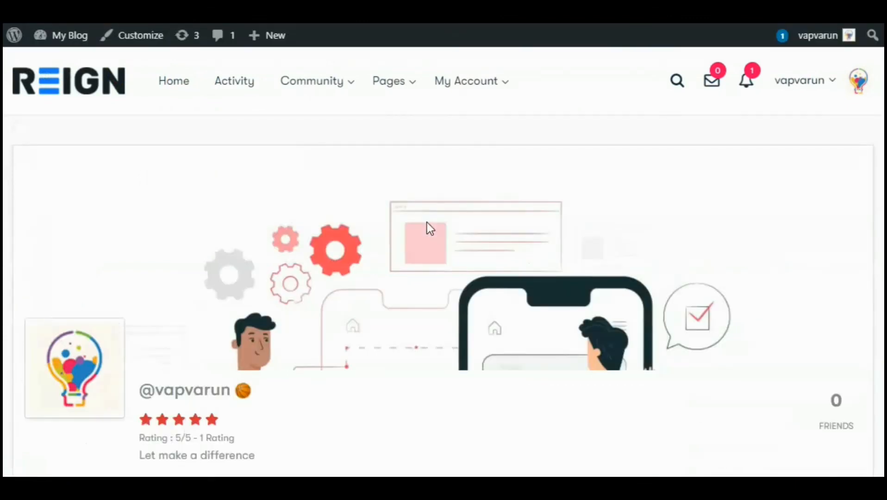
{"action": "scroll", "scroll_direction": "down", "scroll_amount": 3}
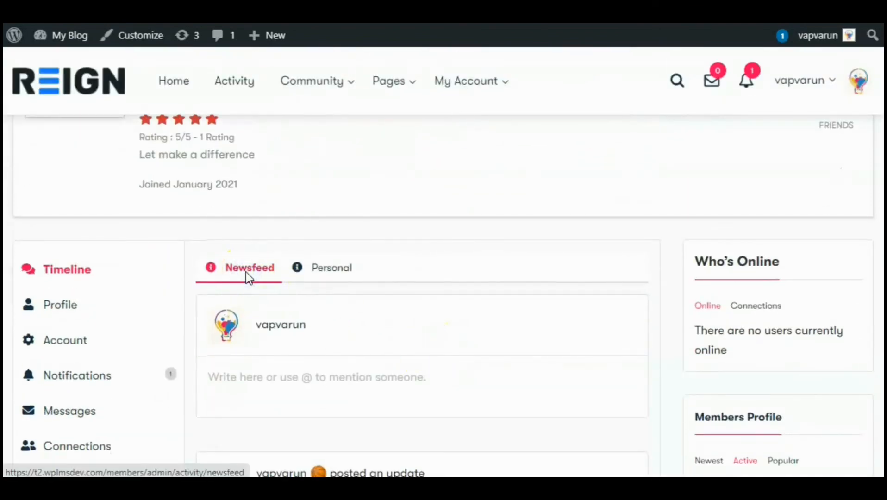
{"action": "left_click", "coordinate": [332, 267]}
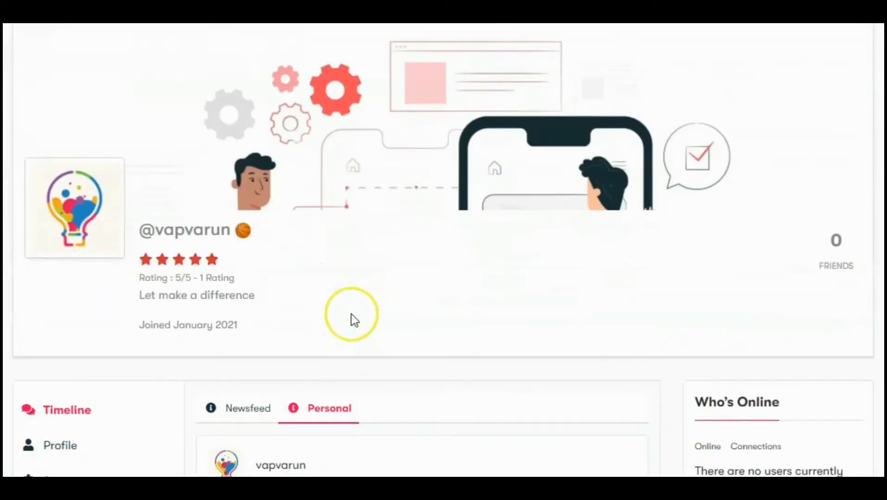
Step: Check the Newsfeed tab, confirming only Newsfeed and Personal remain
{"action": "scroll", "scroll_direction": "down", "scroll_amount": 3}
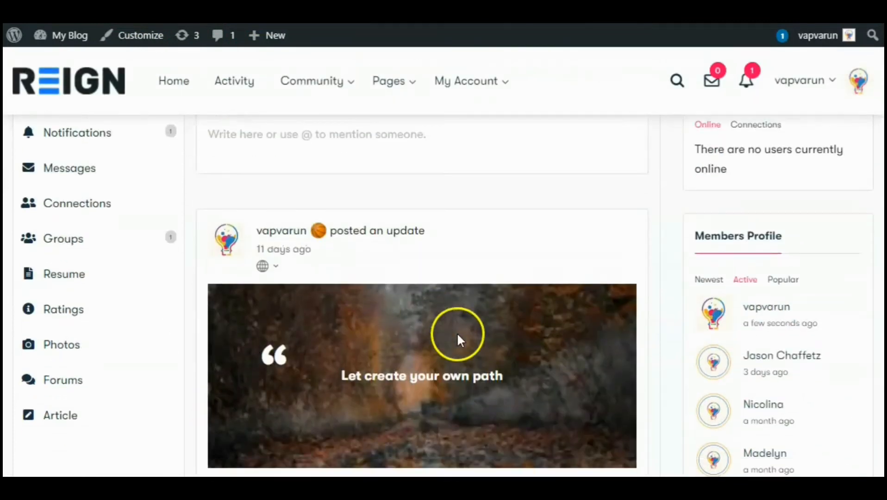
{"action": "scroll", "scroll_direction": "down", "scroll_amount": 3}
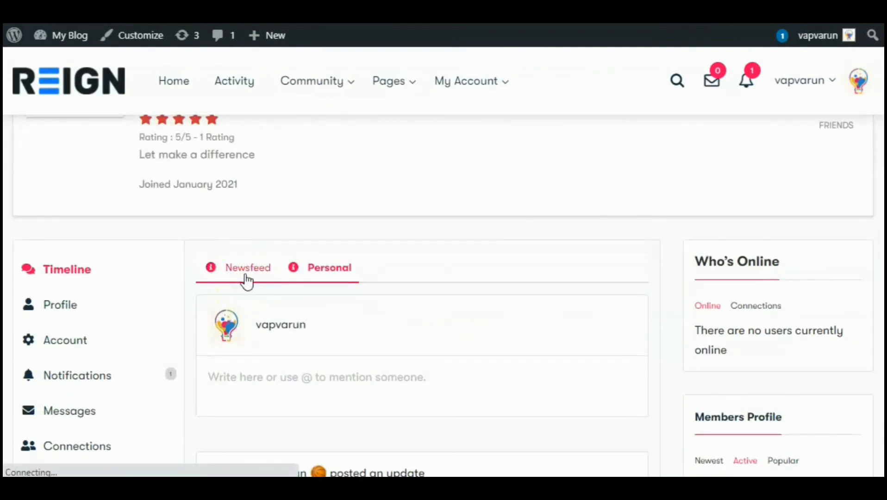
{"action": "left_click", "coordinate": [330, 267]}
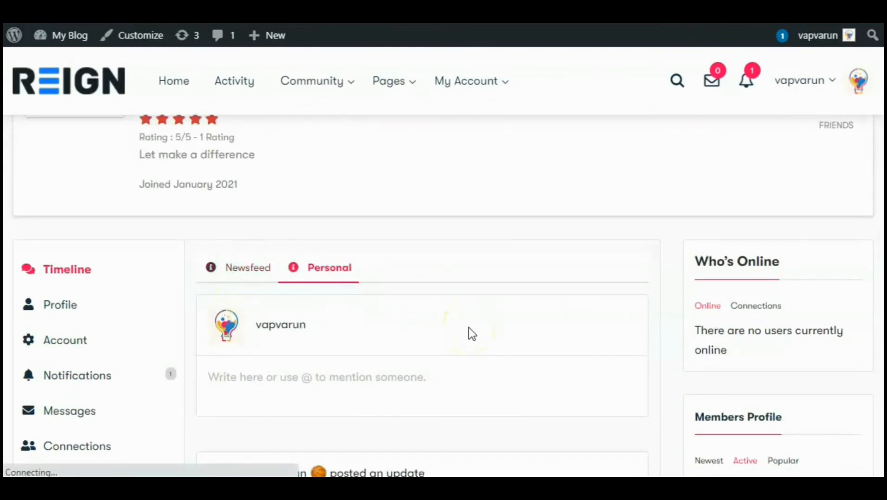